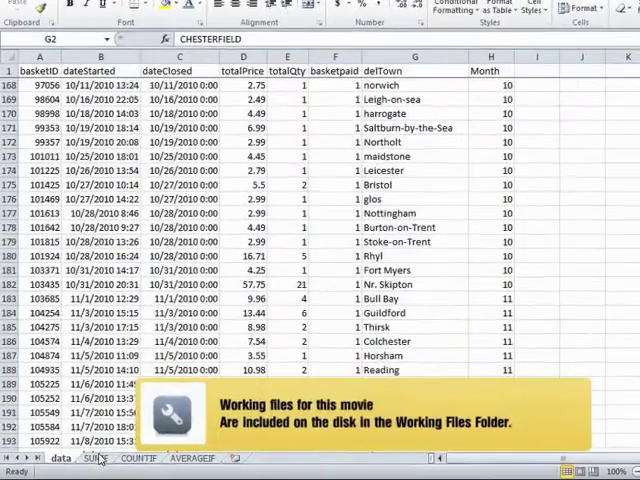
Step: Switch to the SUMIF sheet listing January–December and the Total Sales label
left_click(101, 457)
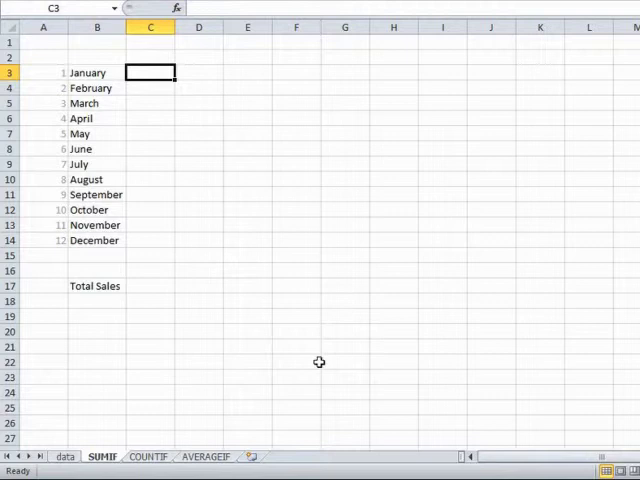
mouse_move(93, 148)
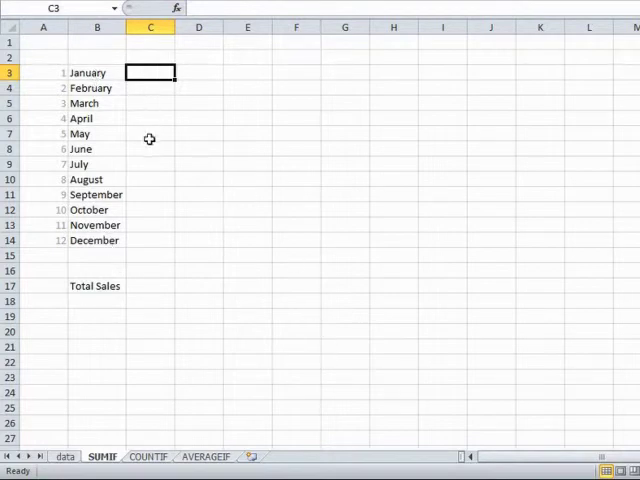
mouse_move(150, 72)
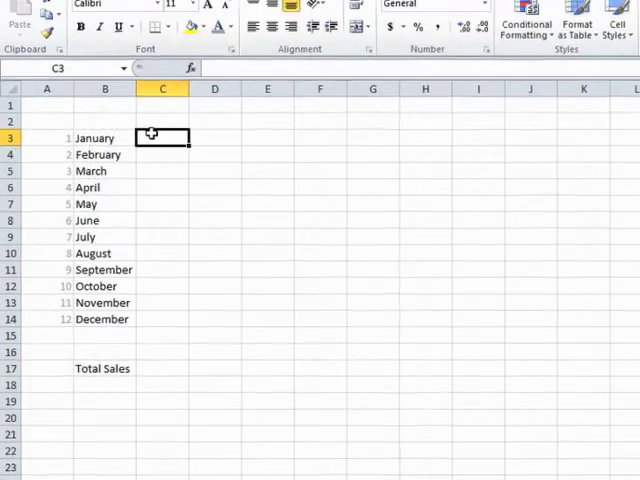
Step: Enter =SUMIF(month,A3,value) in C3 so January's total shows 76.59
type("=SUM")
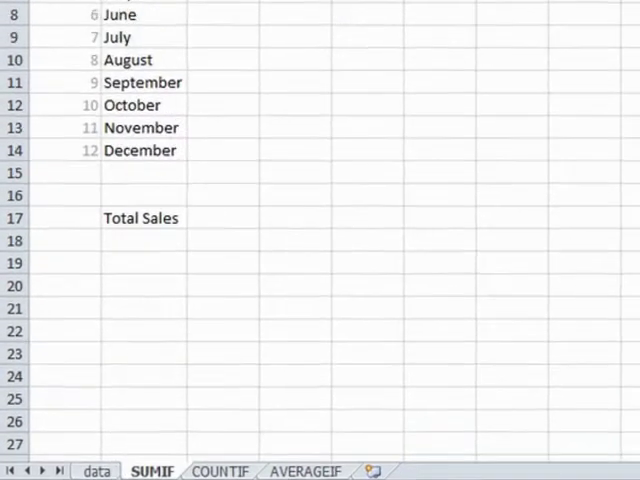
type("=SUMIF(")
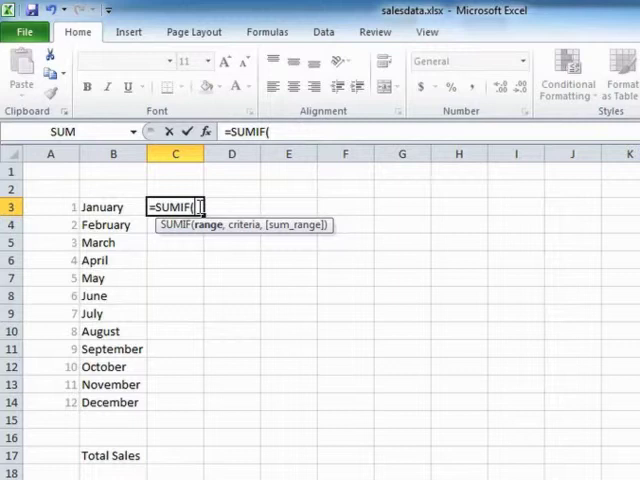
type("month")
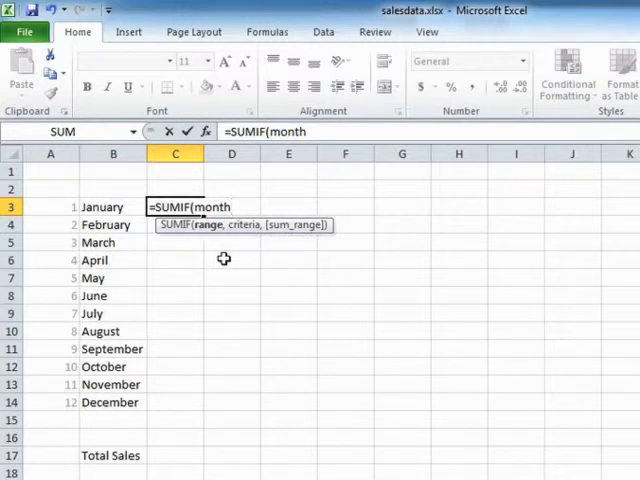
type(",")
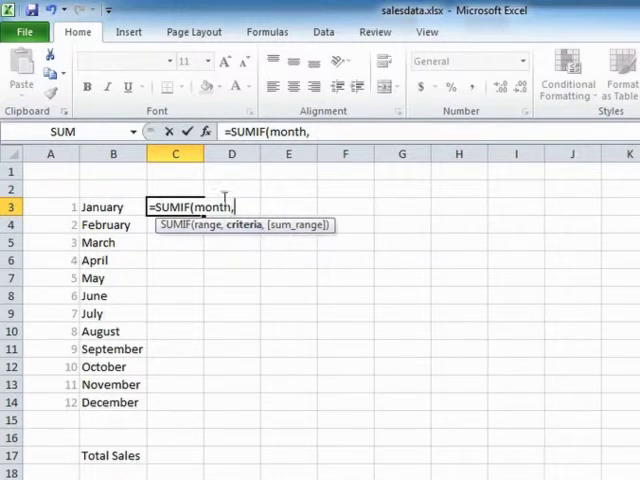
left_click(50, 207)
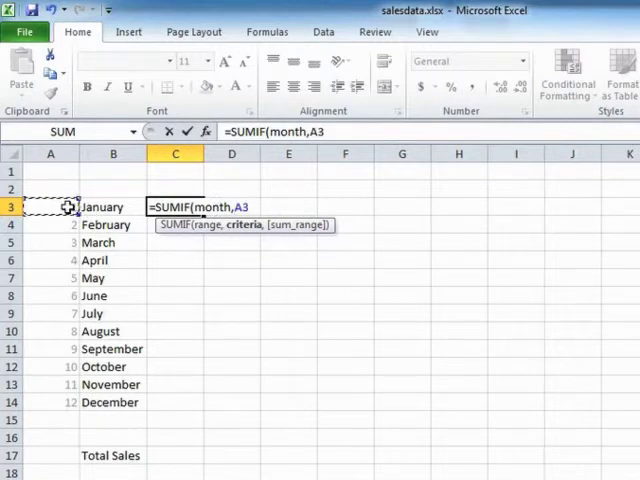
type(",")
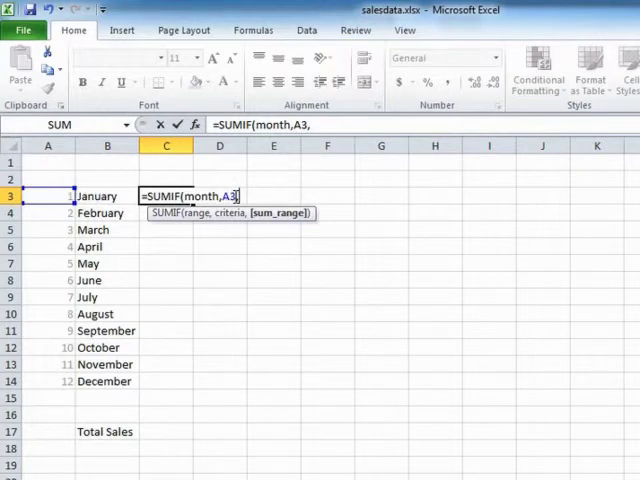
type(",value)")
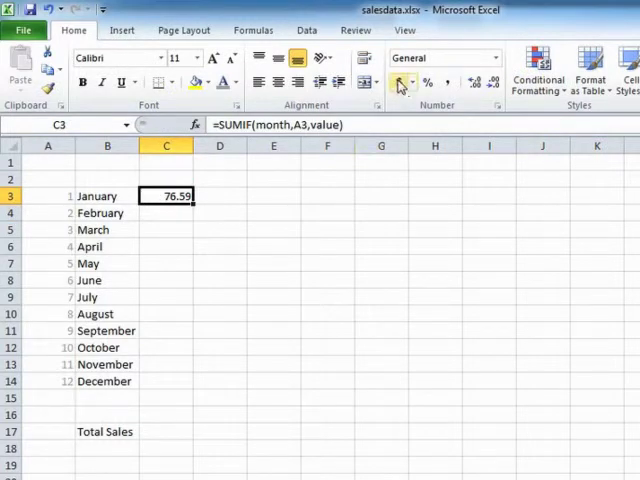
Step: Apply Accounting Number Format to January's total in C3
left_click(402, 82)
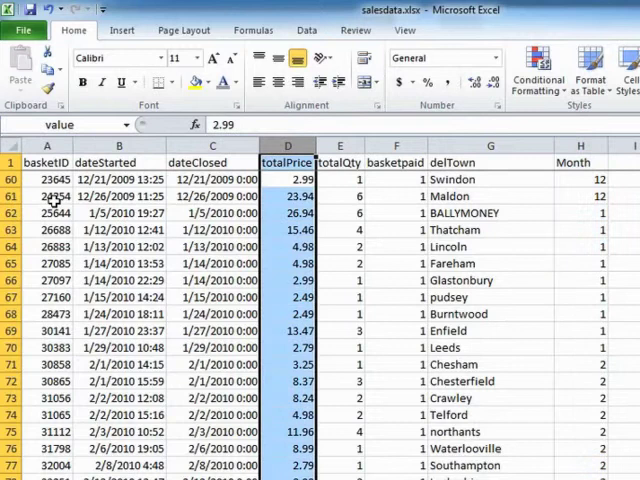
mouse_move(292, 280)
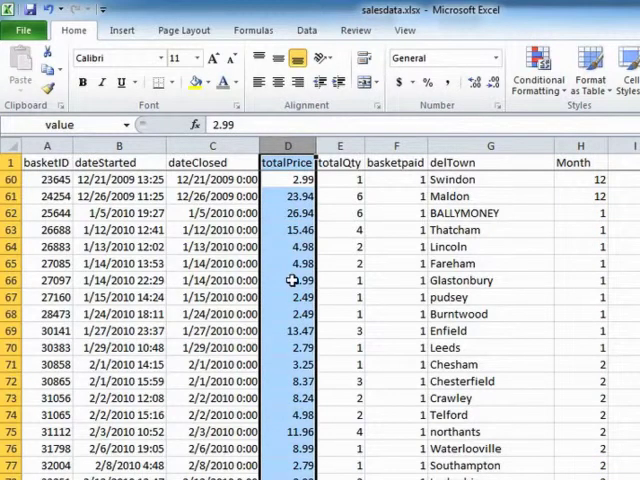
mouse_move(601, 251)
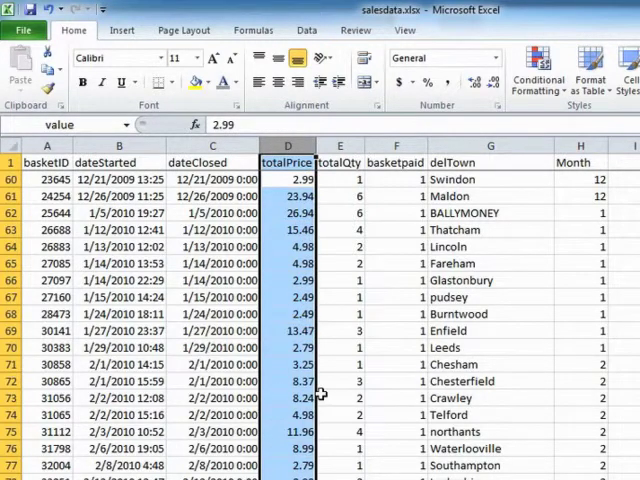
mouse_move(322, 390)
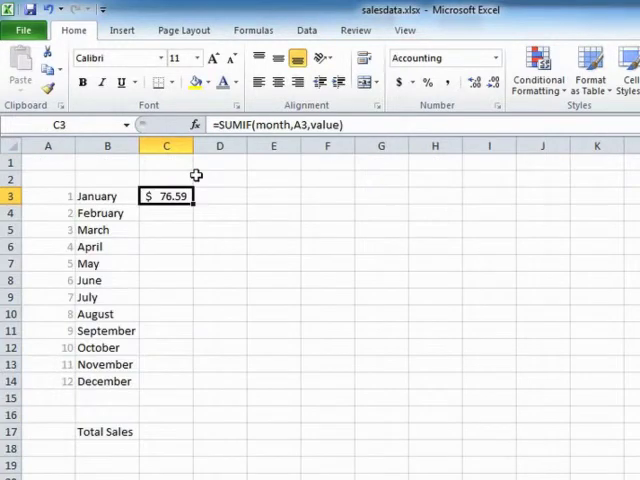
Step: Review C3's SUMIF formula, then fill it down through C14 for February–December
double_click(165, 196)
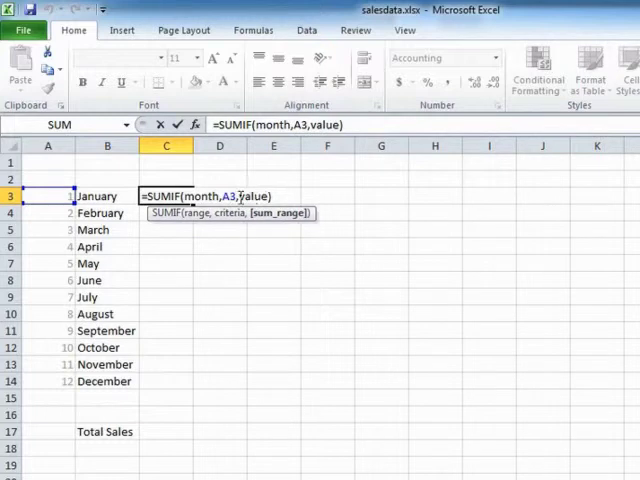
double_click(253, 196)
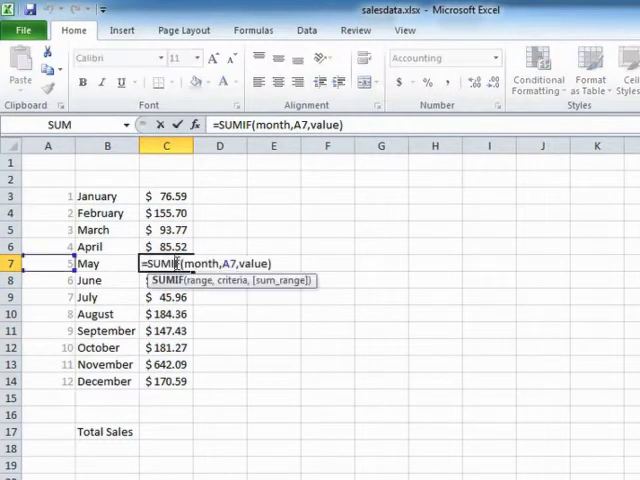
mouse_move(68, 253)
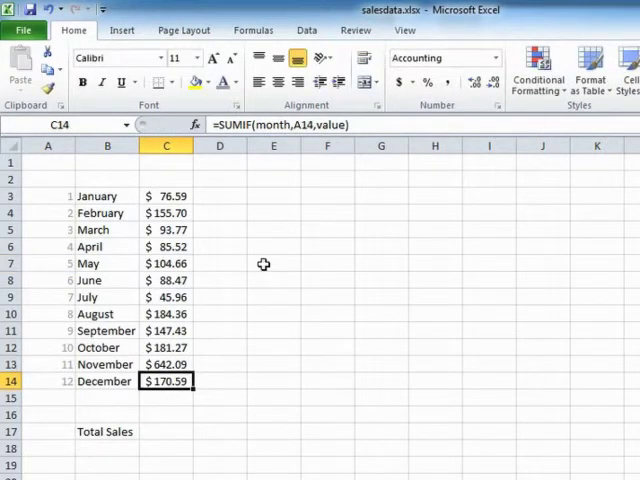
left_click(166, 364)
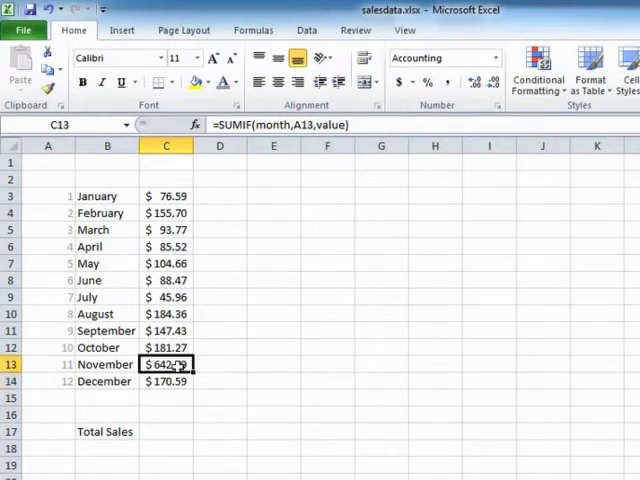
double_click(166, 364)
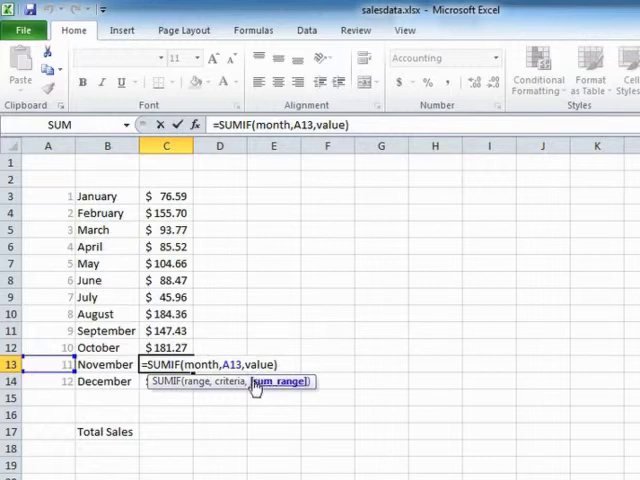
mouse_move(278, 392)
type("=sumif(month,")
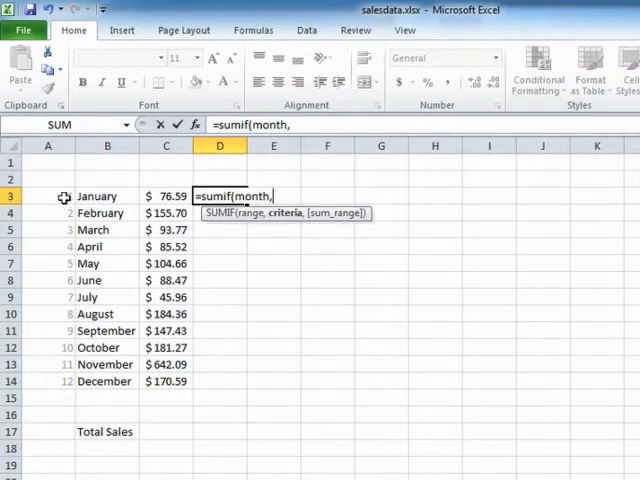
key("Escape")
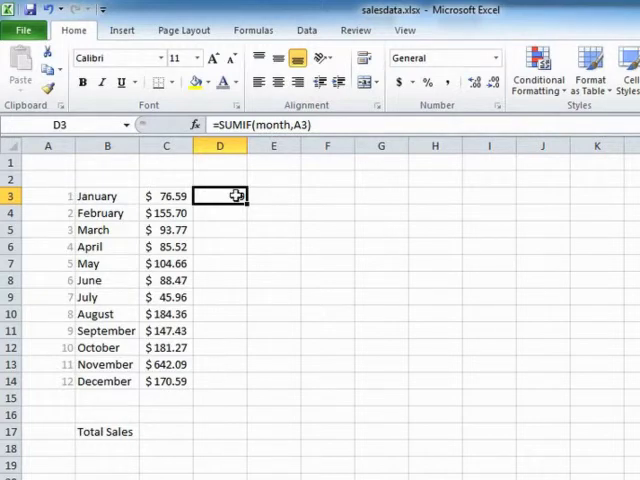
type("9")
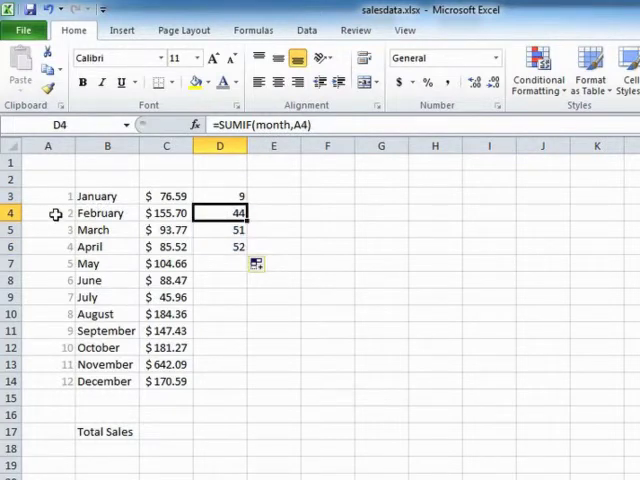
left_click(220, 229)
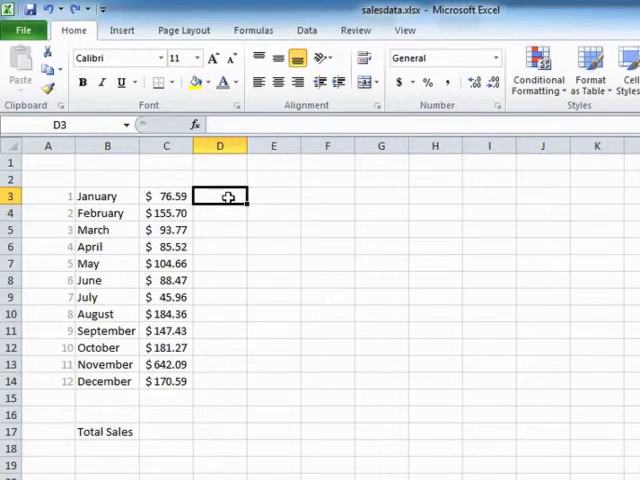
Step: In G3, begin typing a SUMIF over the value range with a greater-than criterion
left_click(381, 196)
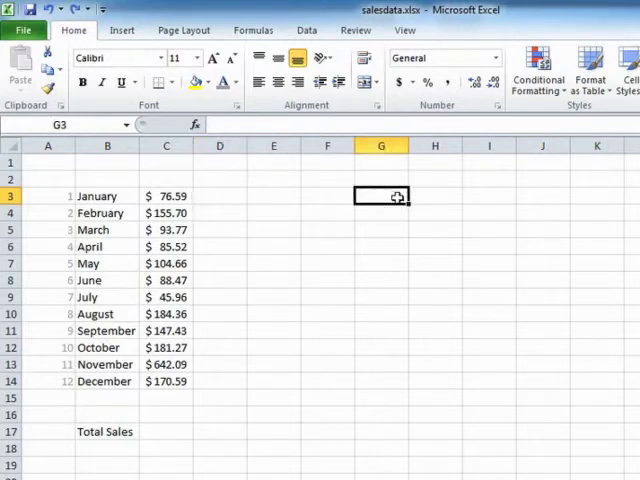
mouse_move(376, 275)
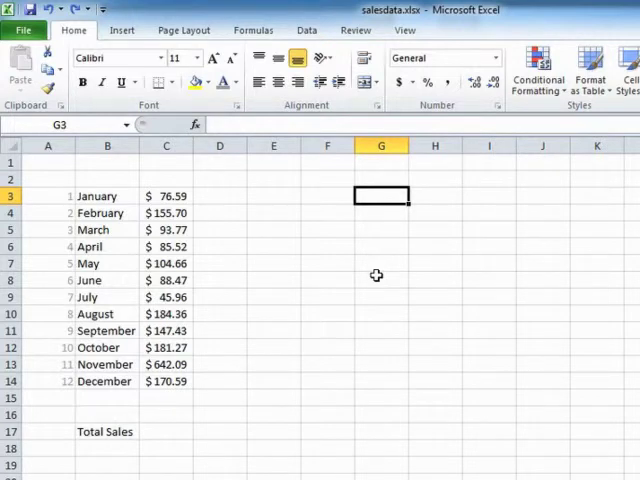
type("=sumif(")
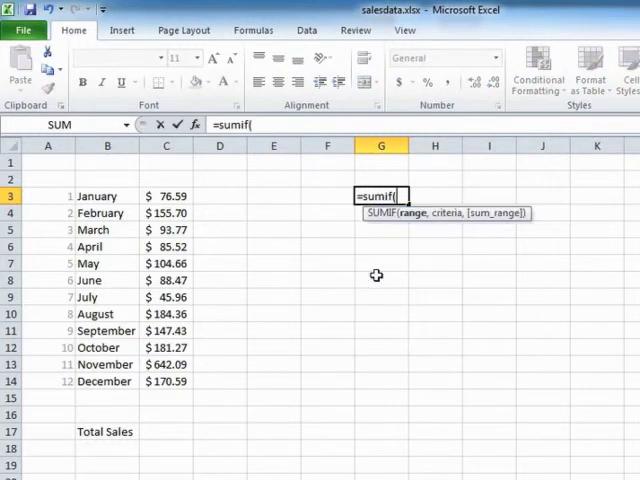
type("value,\">")
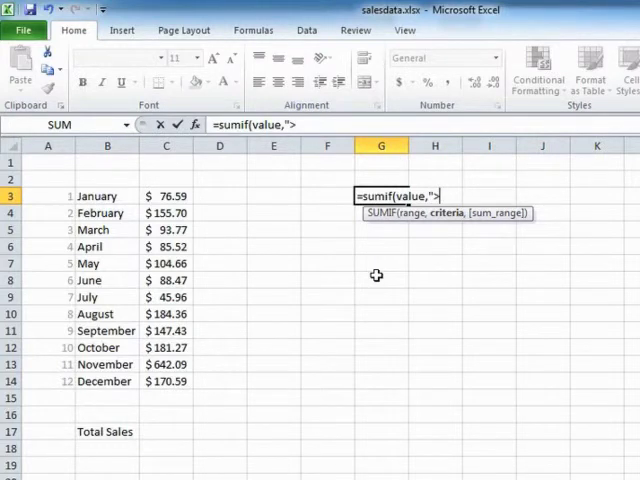
type("10\"")
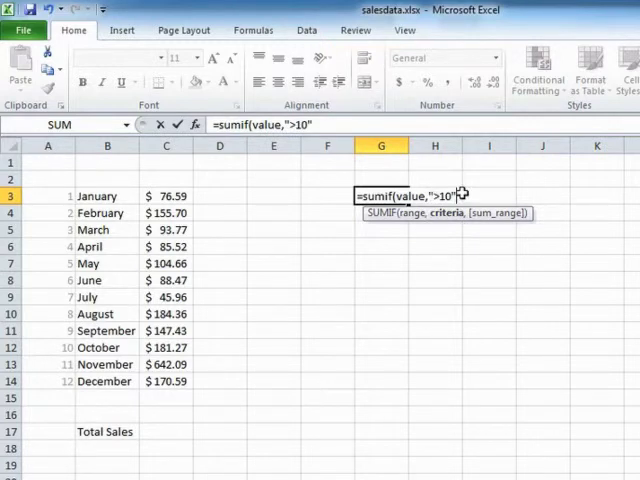
mouse_move(462, 194)
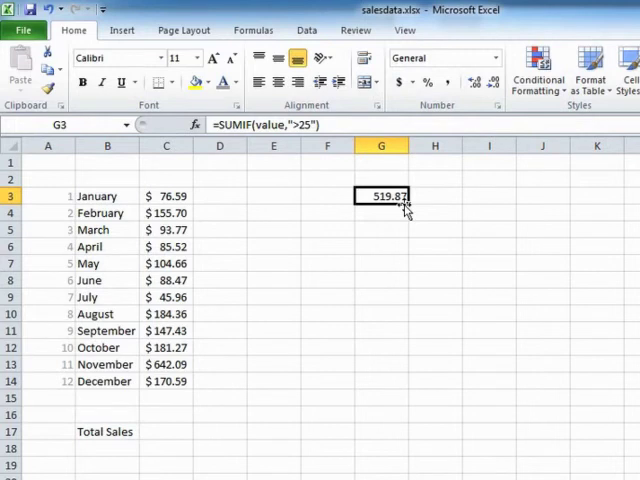
mouse_move(253, 228)
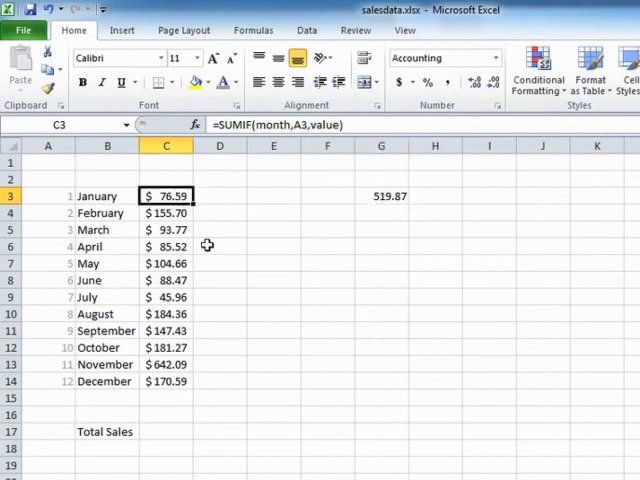
mouse_move(207, 245)
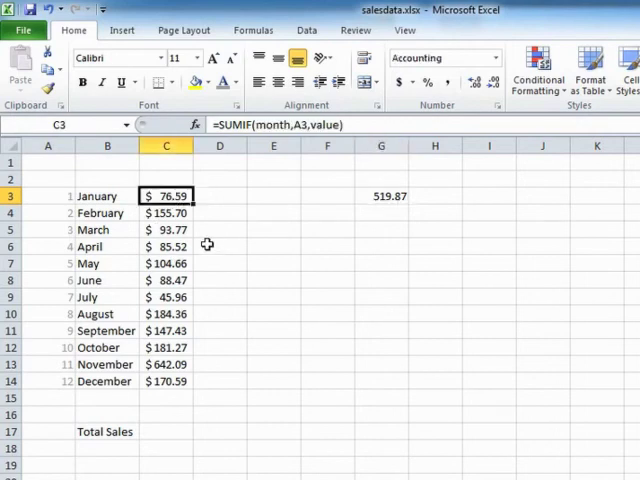